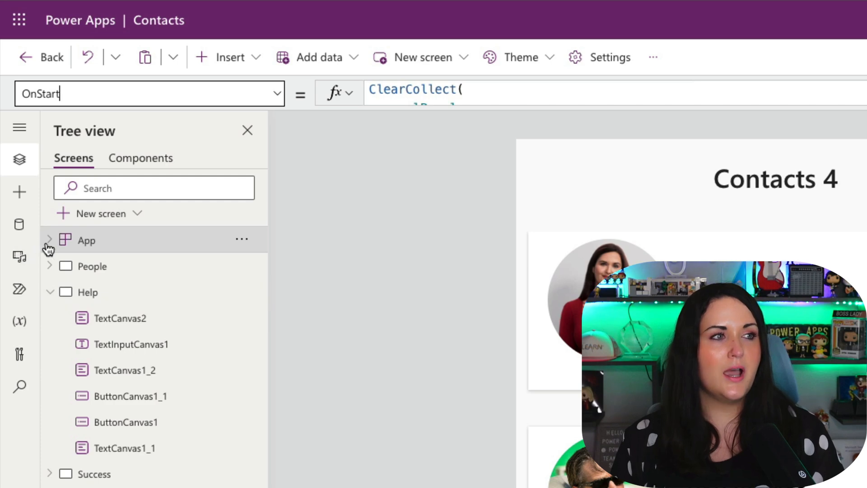
Expand the App node in Tree view to reveal the Host object beneath it
click(49, 239)
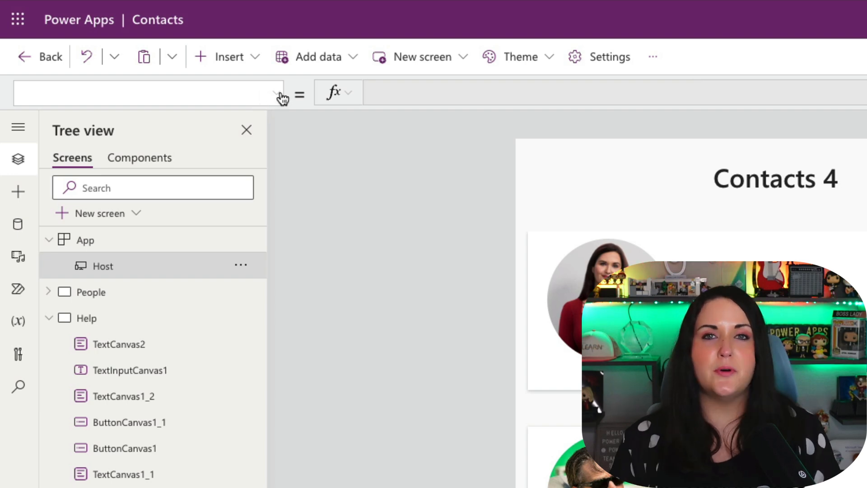
mouse_move(462, 93)
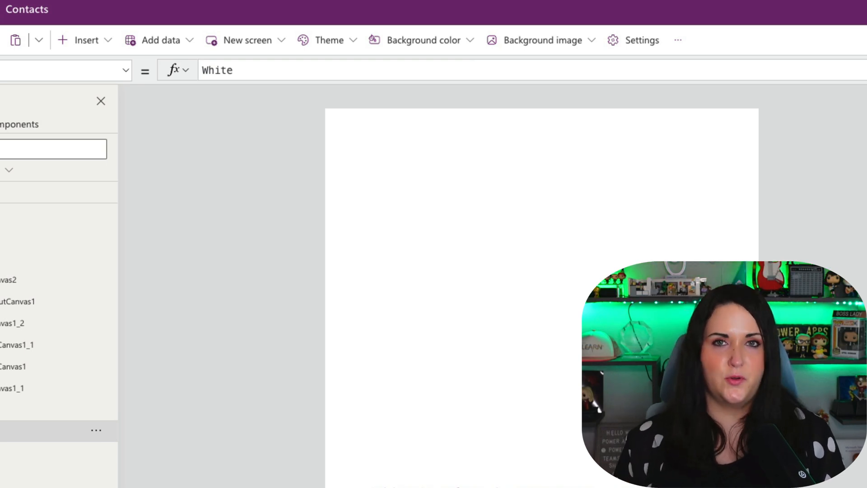
Insert a Text label whose Text is Host.BrowserUserAgent, showing the browser user agent
click(85, 40)
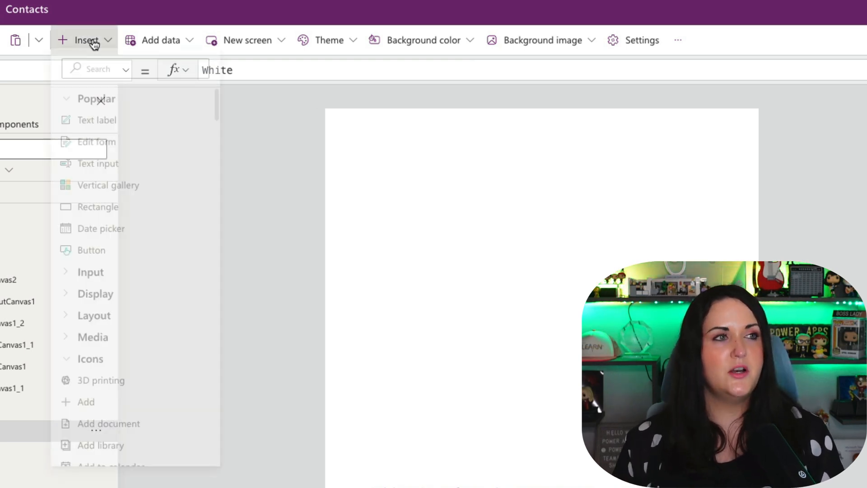
click(97, 121)
text(H)
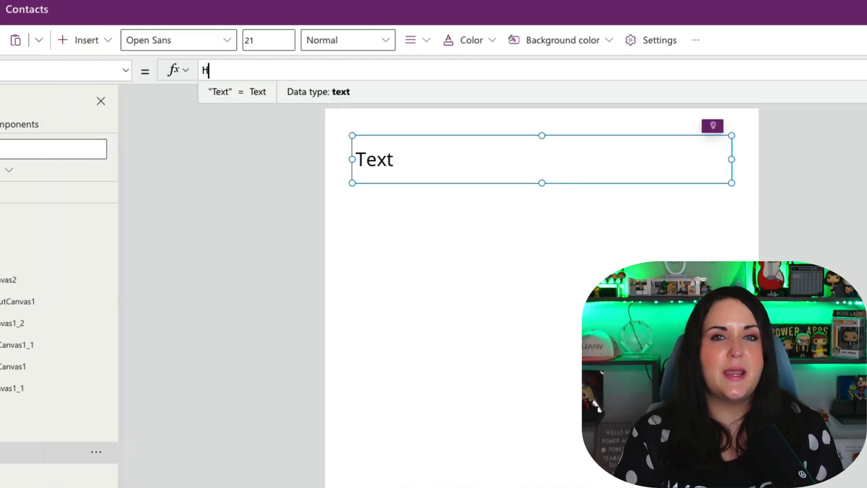
text(ost)
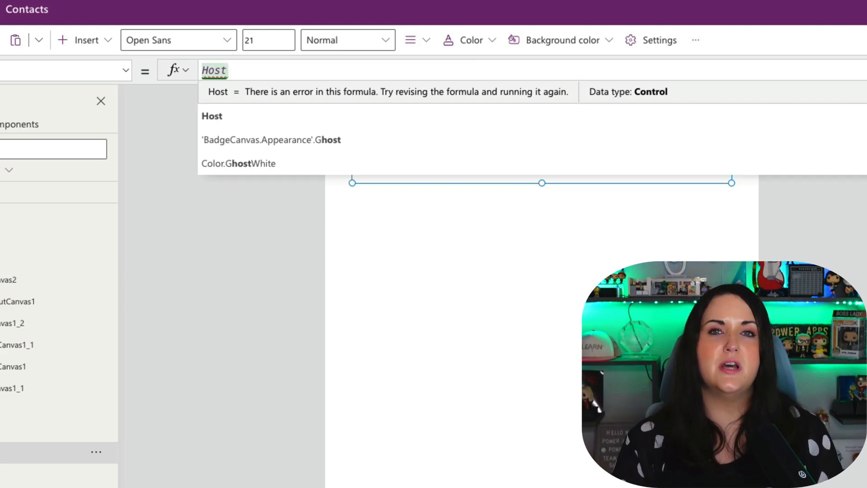
text(.)
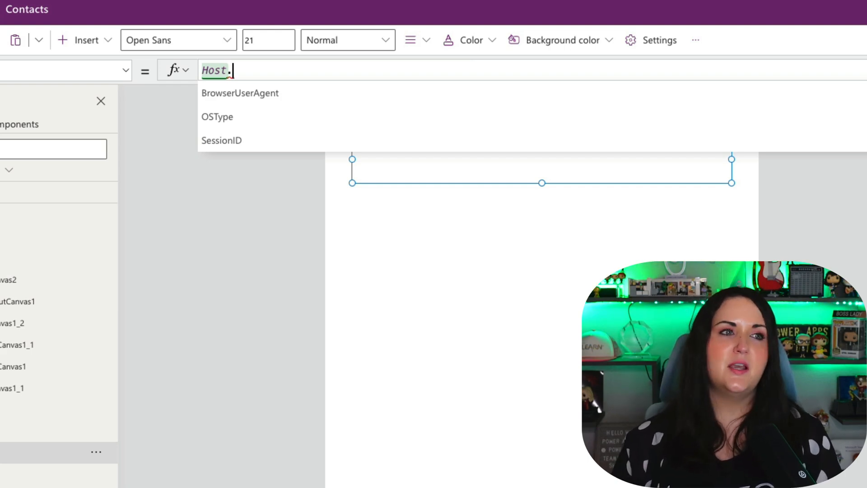
mouse_move(240, 93)
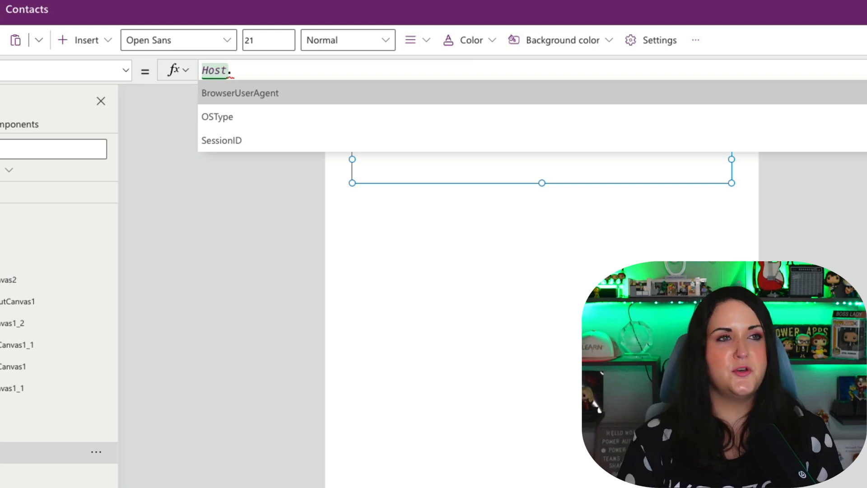
click(240, 93)
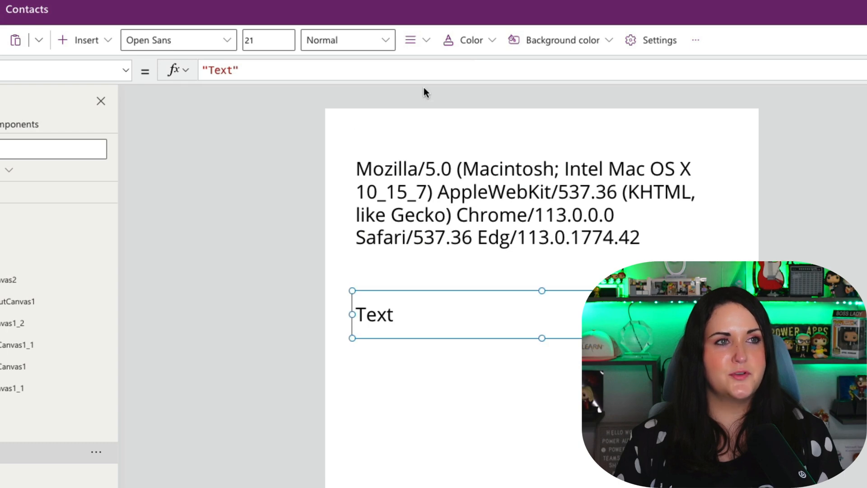
Set the second label's Text to Host.OSType so it reads Mac OS
text(Host.)
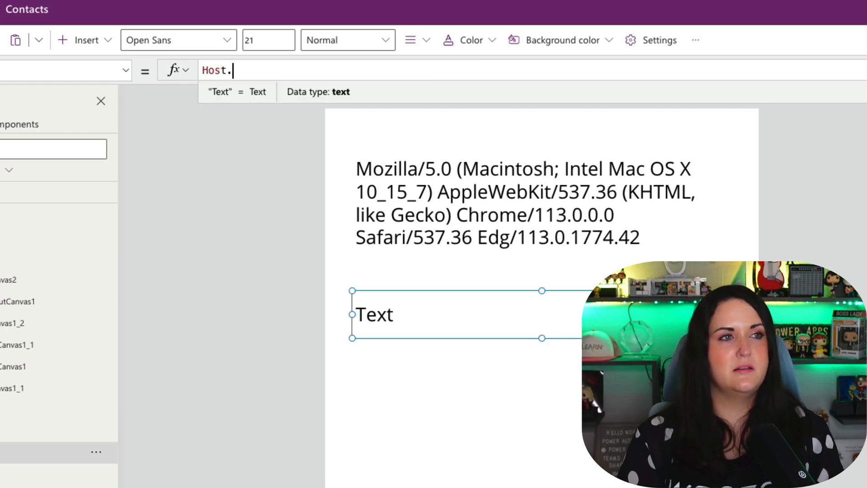
text(.)
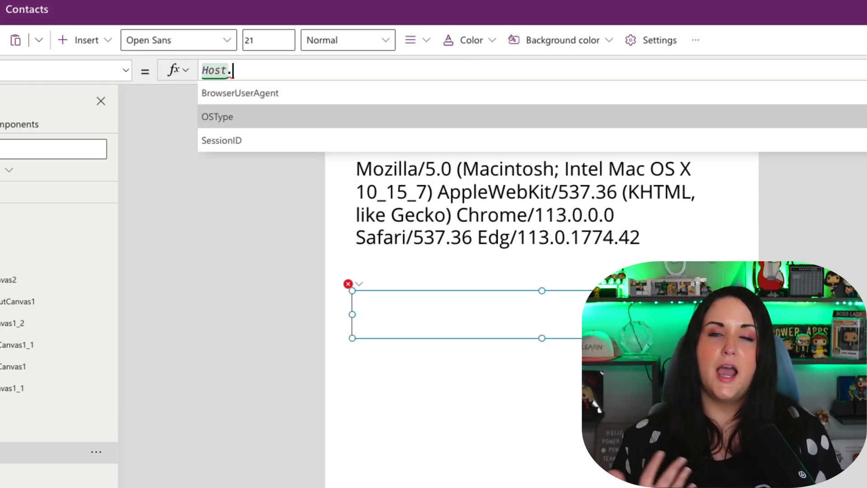
click(217, 116)
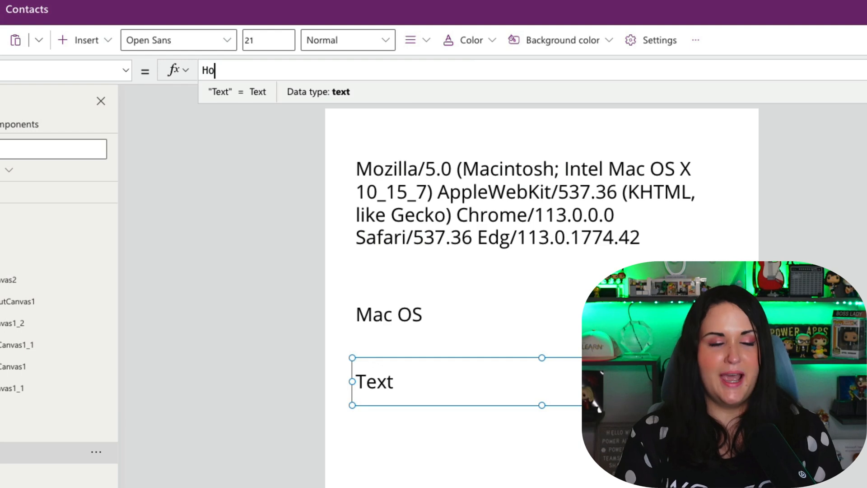
Point the third label at Host.SessionID and a fourth label at Host.TenantID
text(Host.)
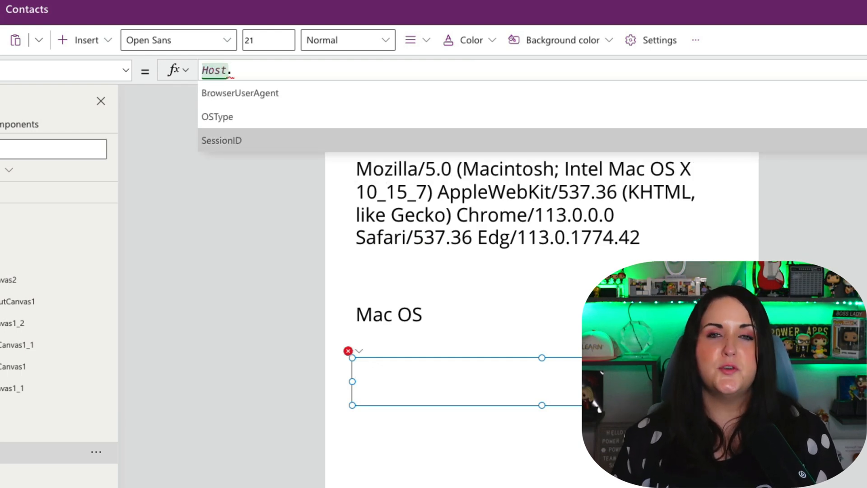
click(221, 140)
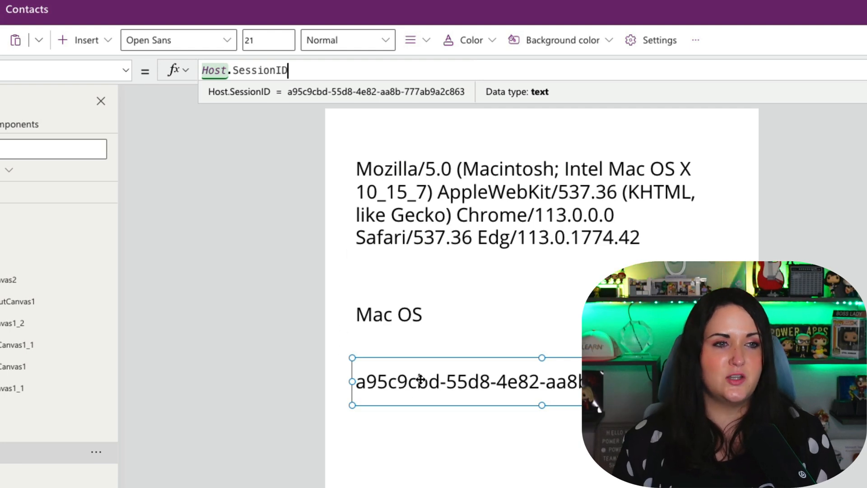
key(BackSpace)
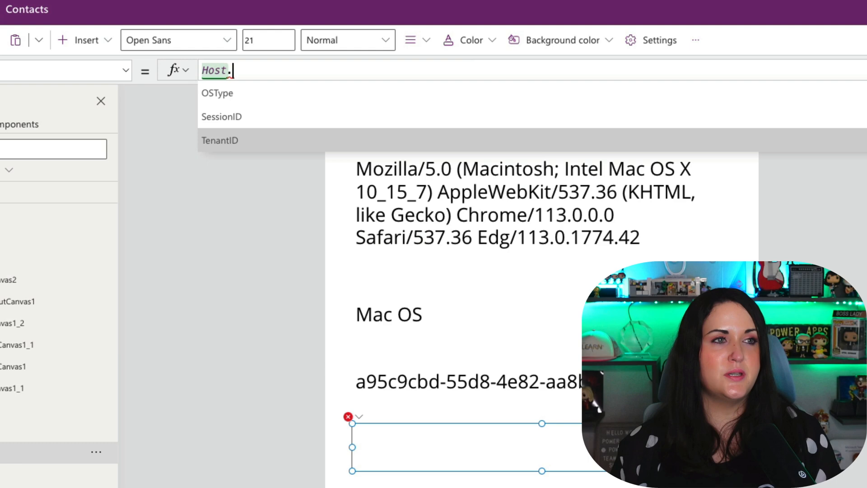
click(220, 140)
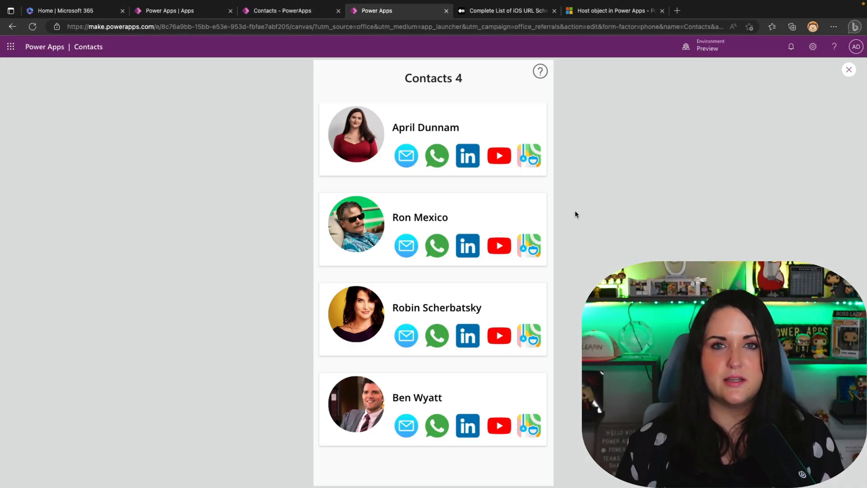
mouse_move(468, 163)
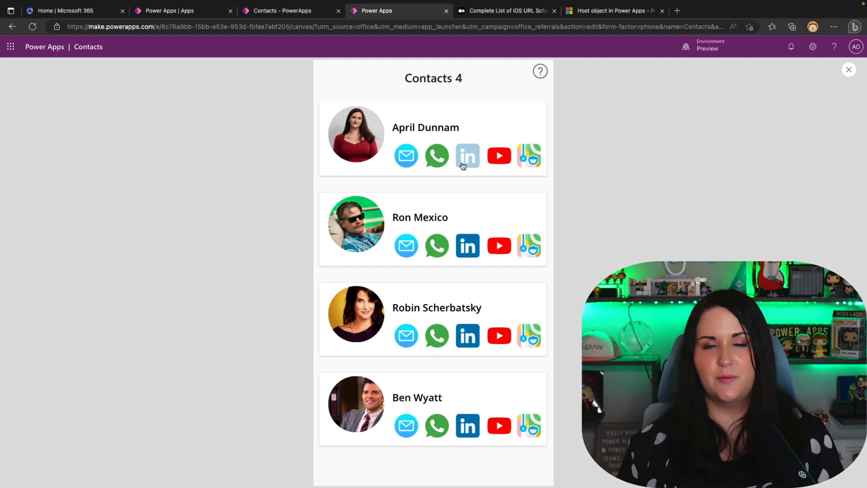
mouse_move(546, 91)
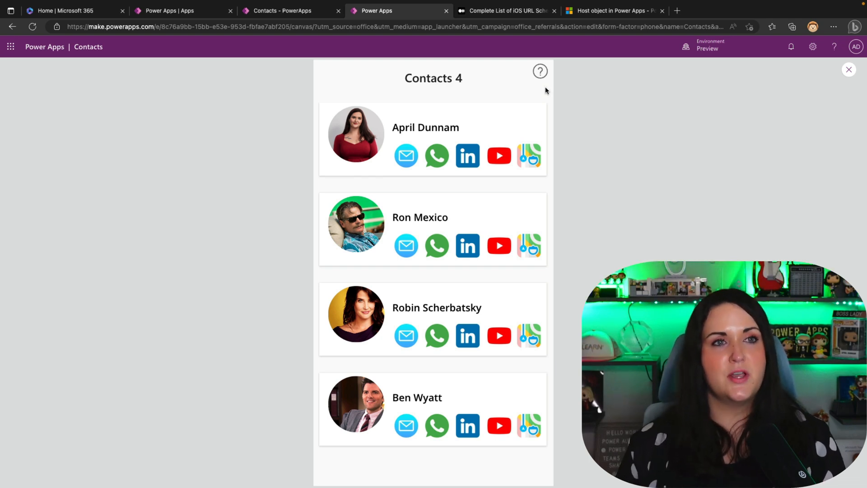
Open the Get Help form from the ? icon in the running Contacts 4 app
click(540, 71)
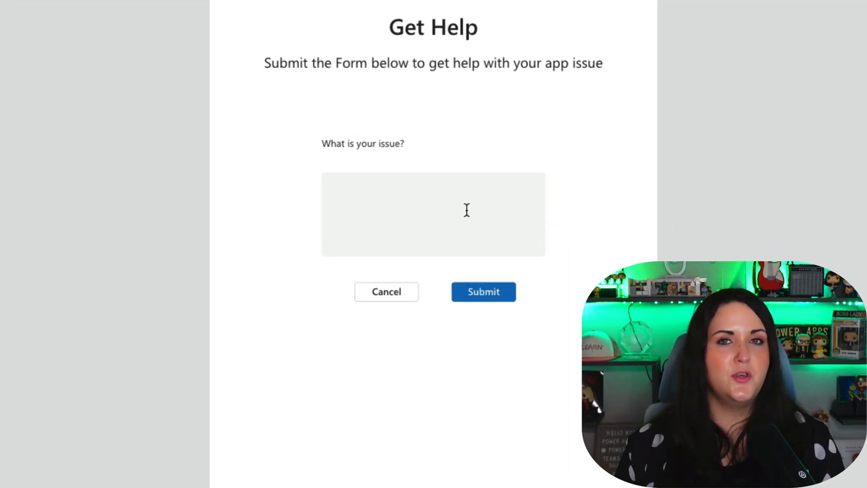
Describe the issue as 'The YouTube link isn't…' and submit the help request
click(433, 215)
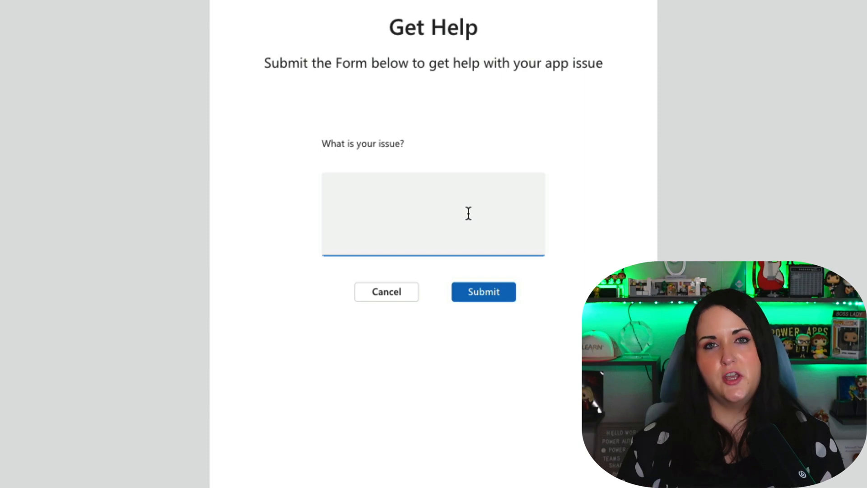
click(433, 212)
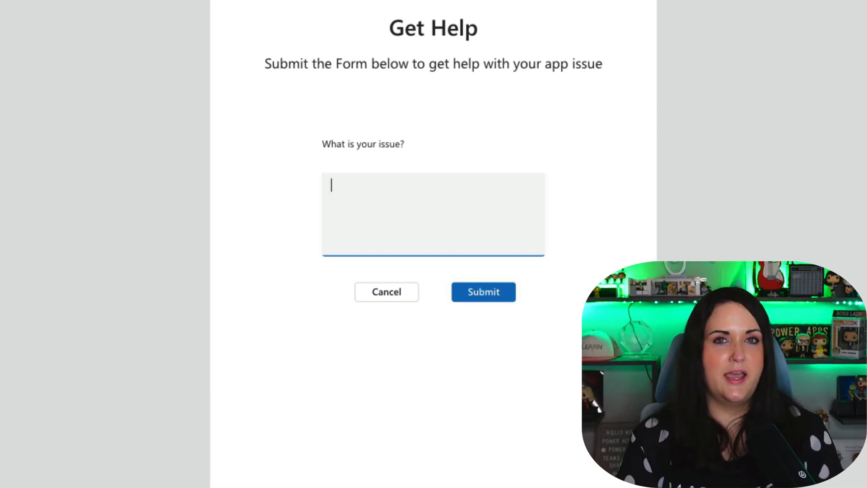
text(The YouTube link isn't)
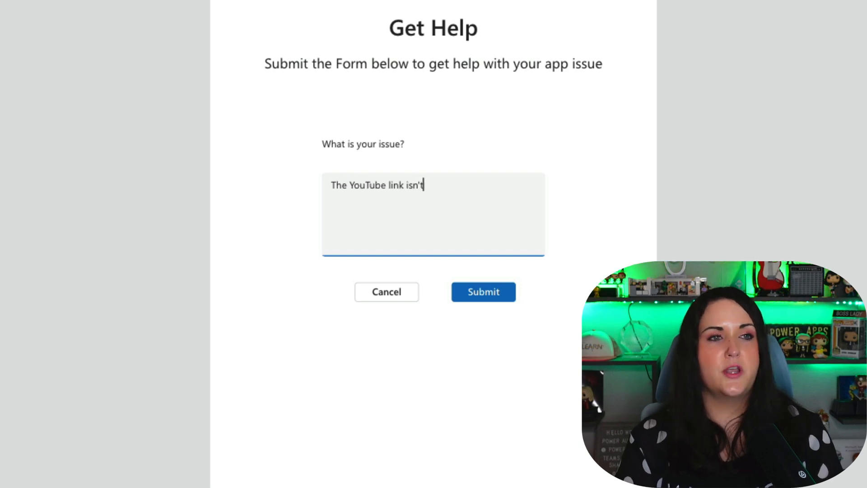
click(482, 291)
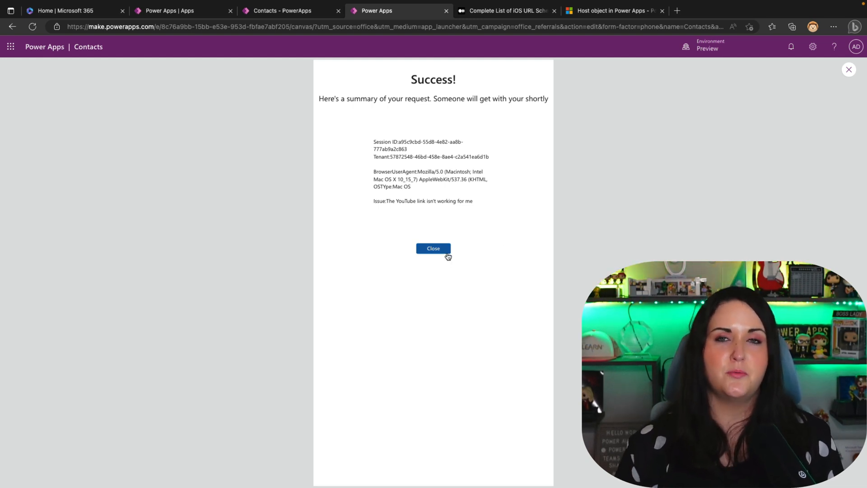
Close the Success summary to return to the Contacts 4 contact list
click(433, 248)
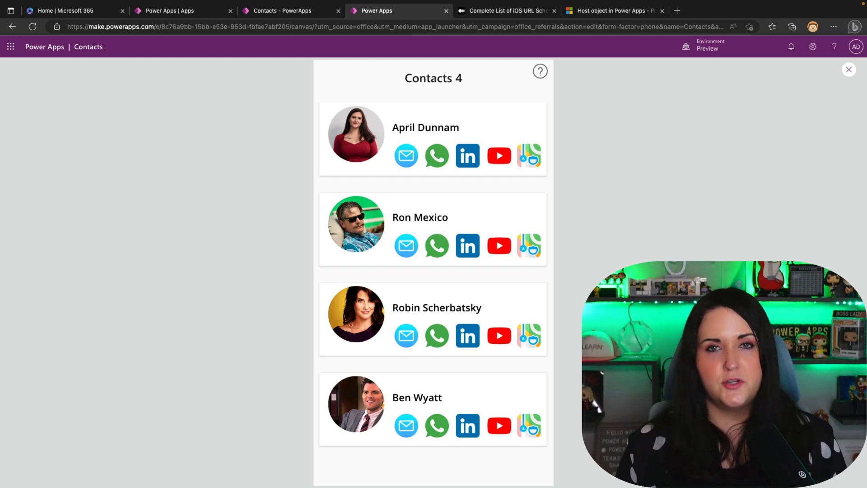
mouse_move(406, 156)
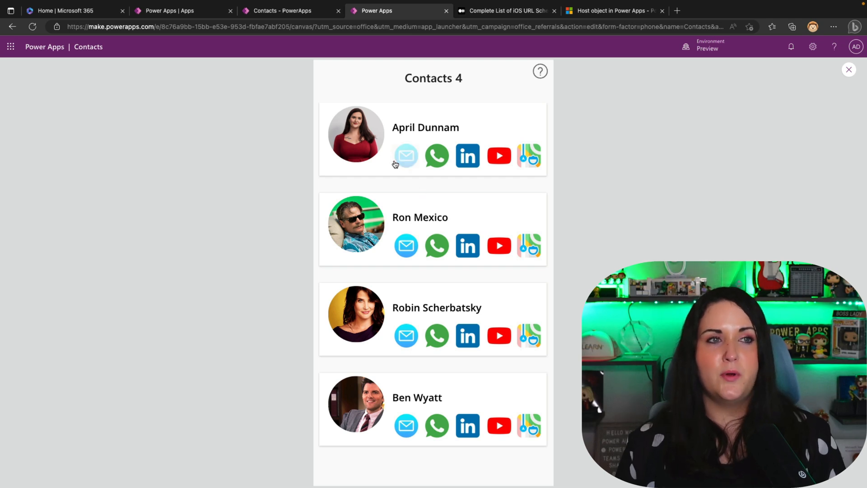
mouse_move(436, 156)
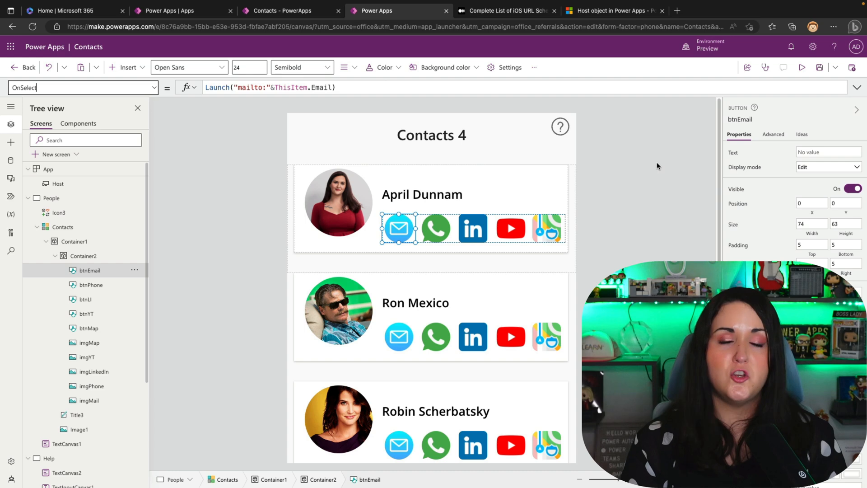
mouse_move(577, 186)
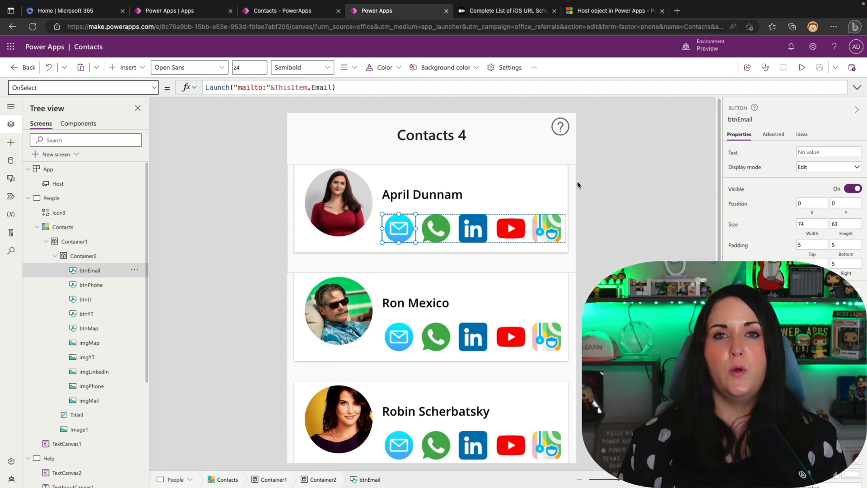
mouse_move(507, 3)
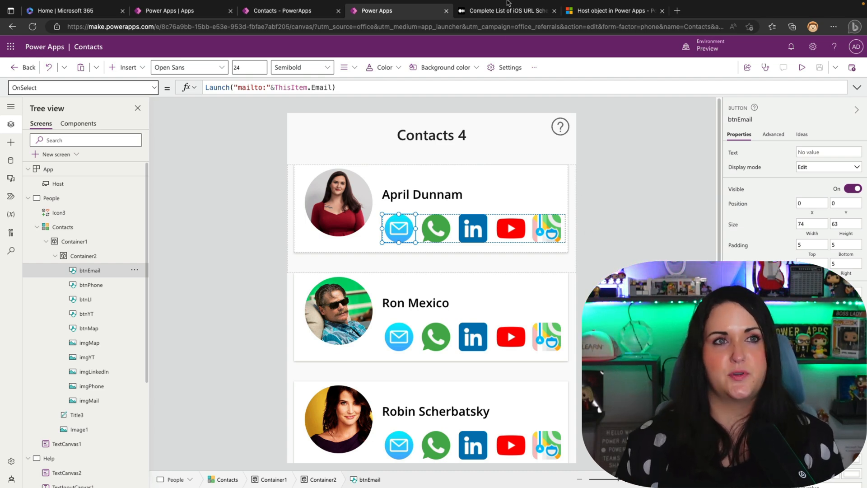
Switch to the 'Complete List of iOS URL Schemes' article in the browser
click(504, 10)
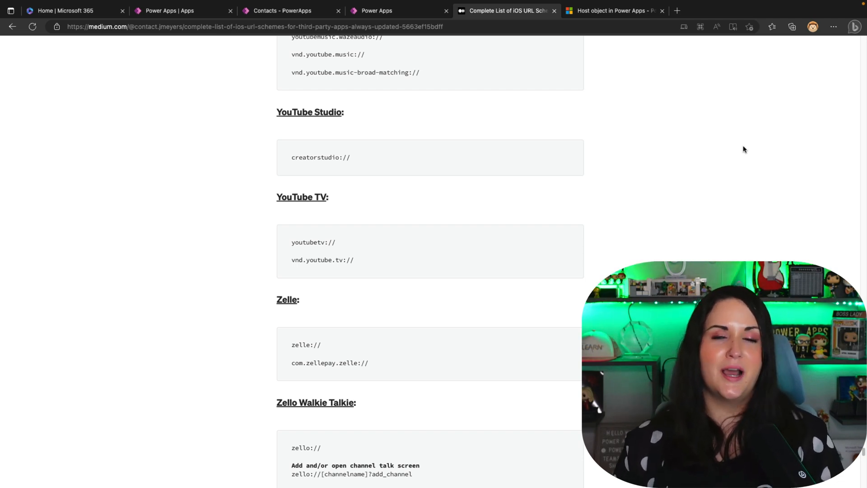
scroll(up, 3)
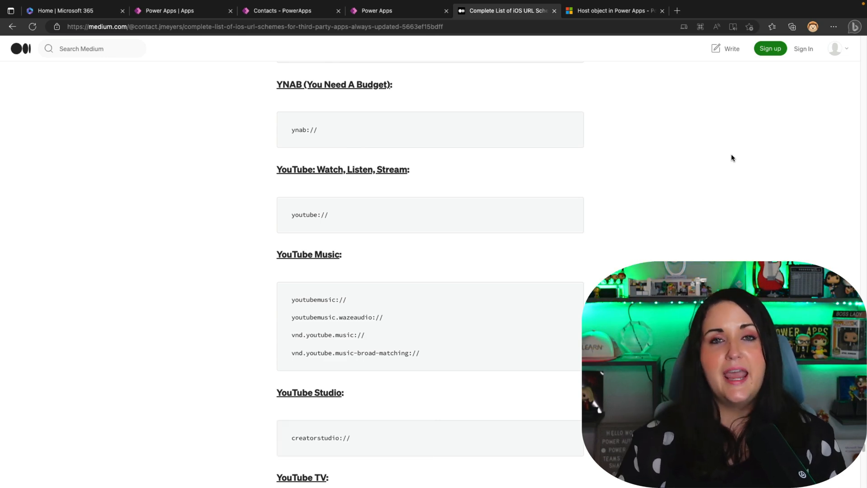
scroll(down, 3)
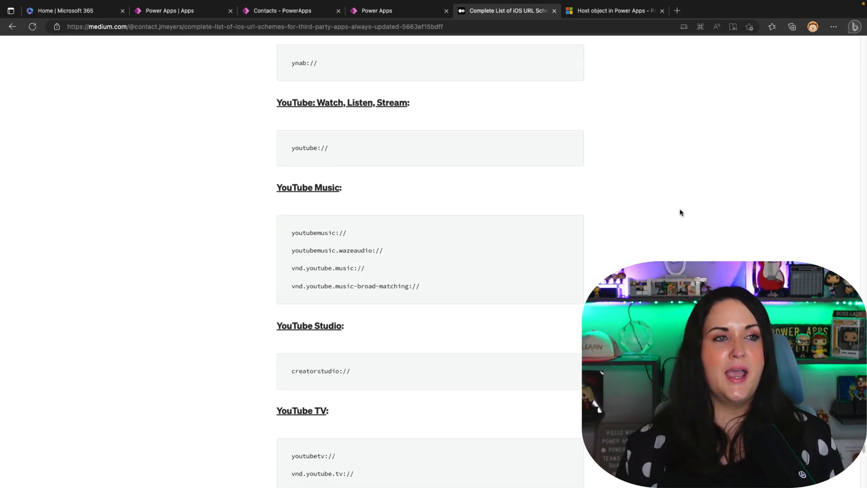
scroll(down, 3)
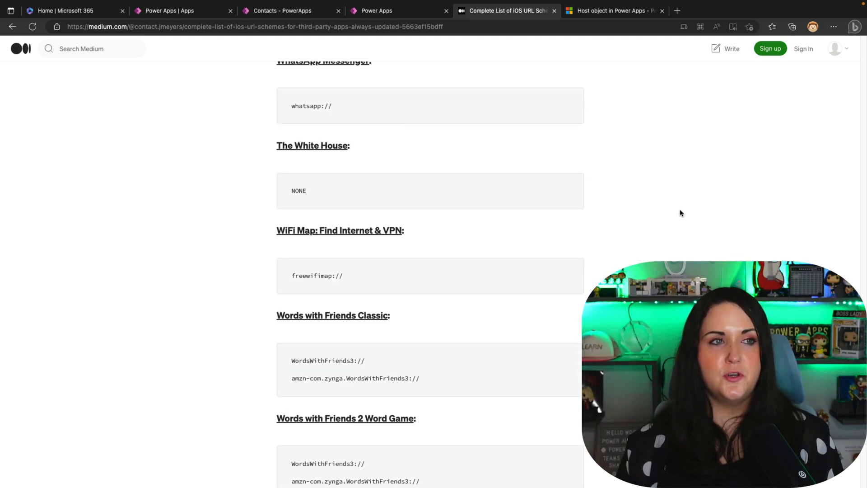
scroll(down, 3)
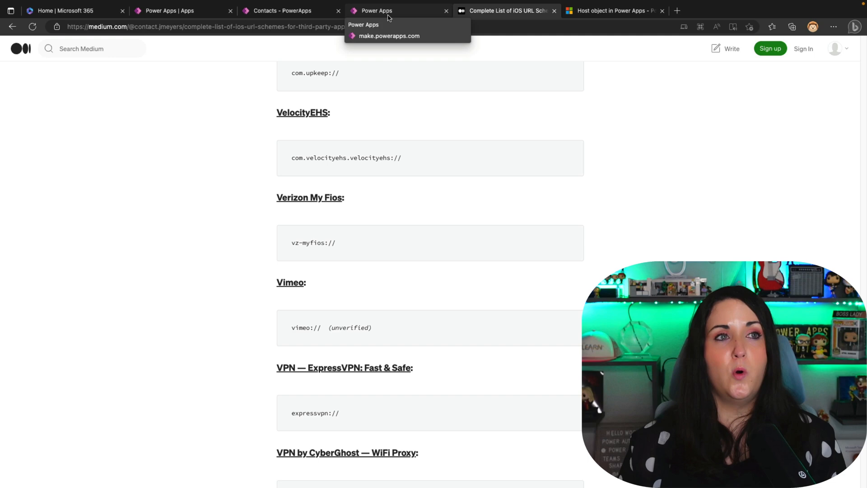
Return to the Contacts app and choose the map button's OnSelect property
click(376, 11)
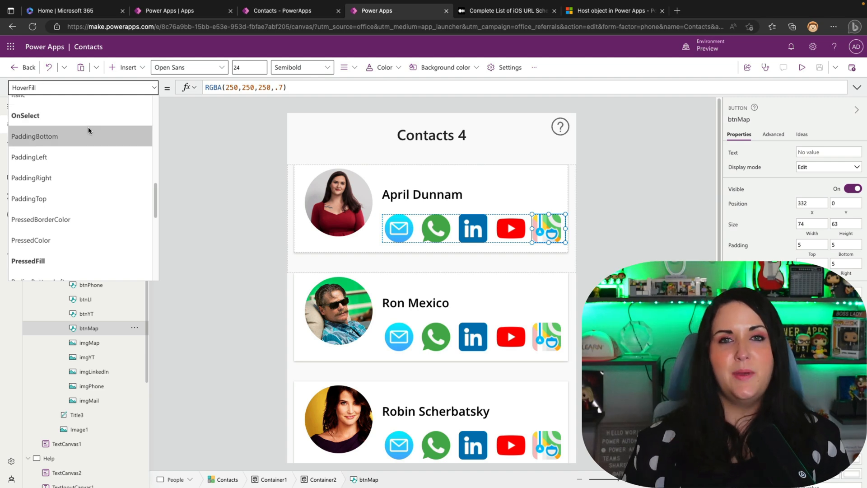
click(24, 115)
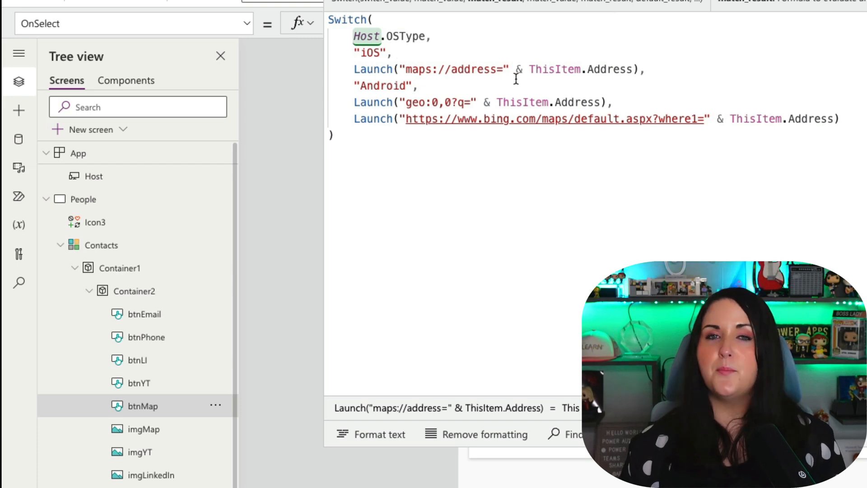
mouse_move(549, 85)
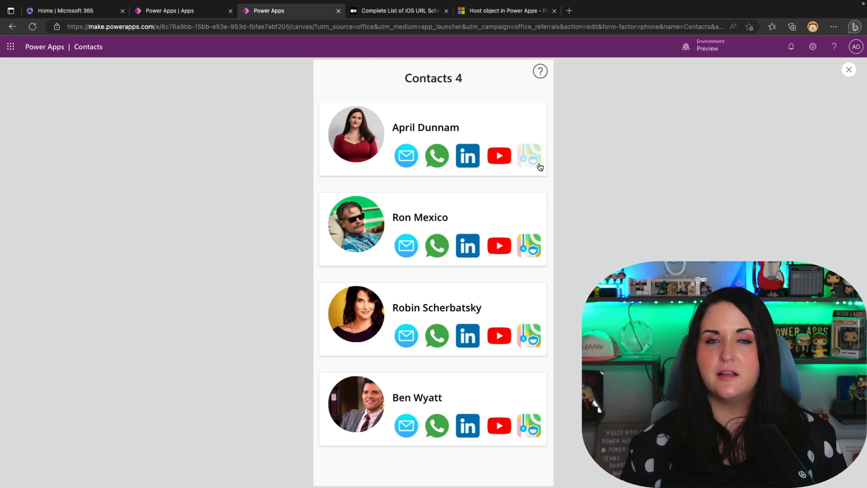
Test the first contact's map button, which opens Bing Maps in a new tab
click(529, 155)
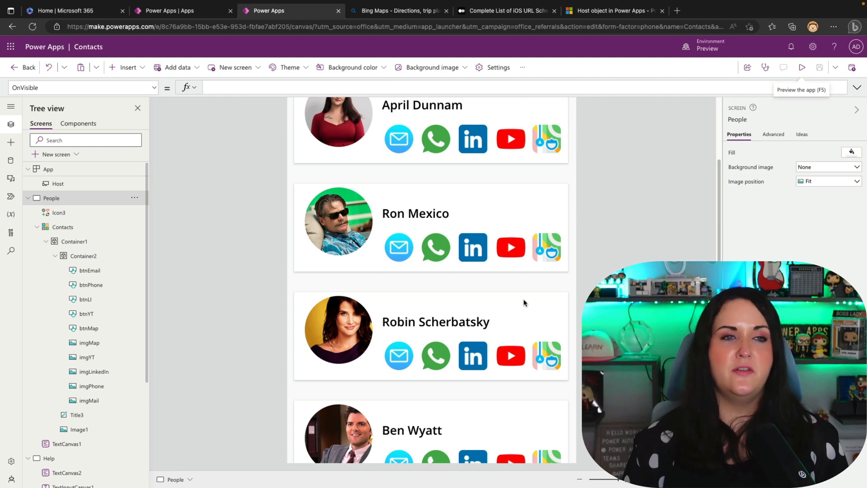
mouse_move(245, 182)
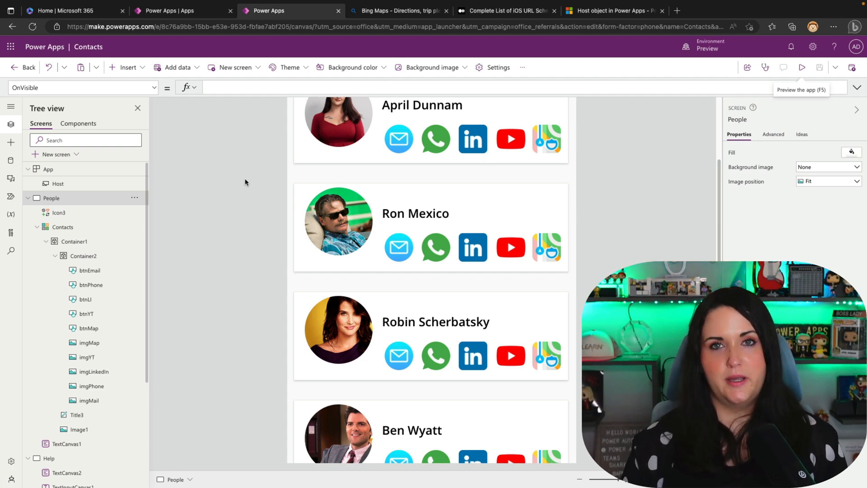
Review the App OnStart formula where LinkedIn and YouTube links switch on Host.OSType
click(472, 139)
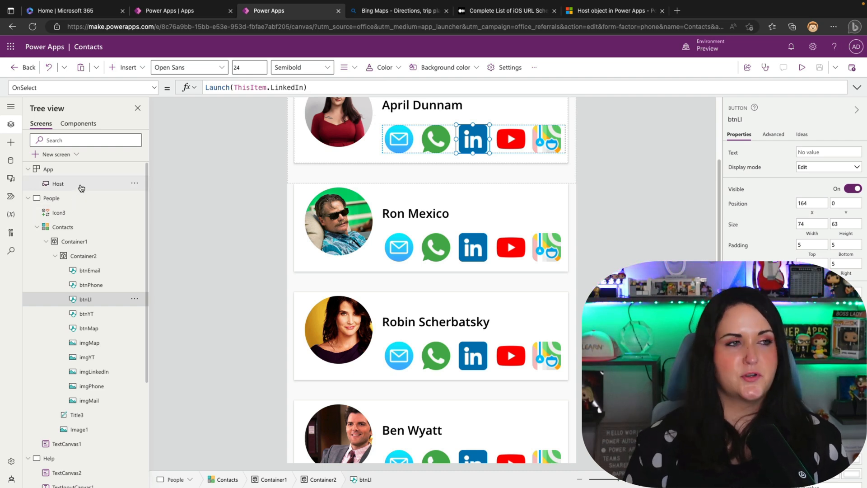
click(49, 170)
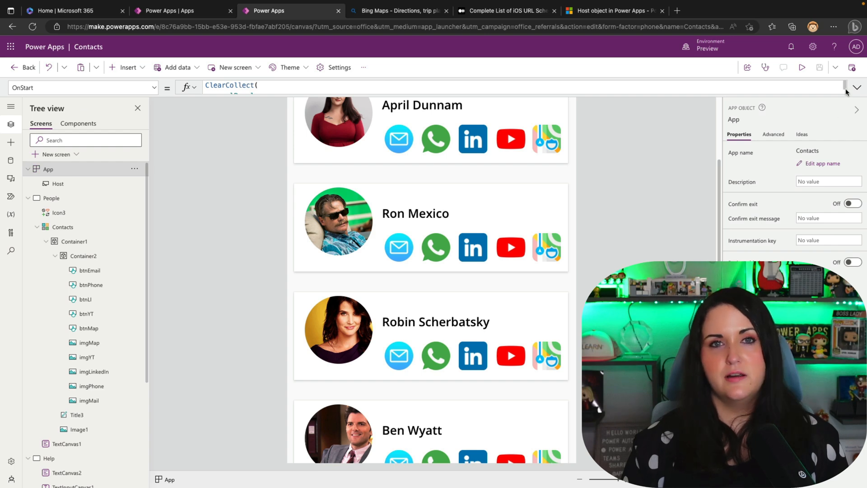
click(857, 87)
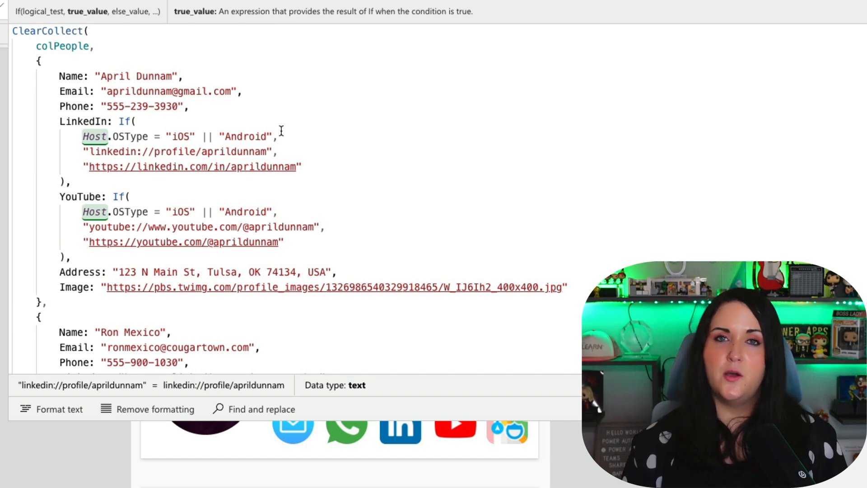
click(182, 151)
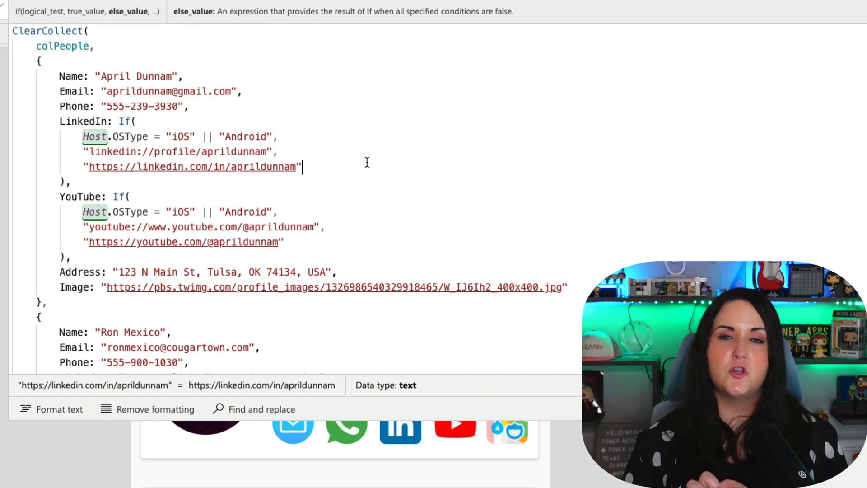
mouse_move(357, 231)
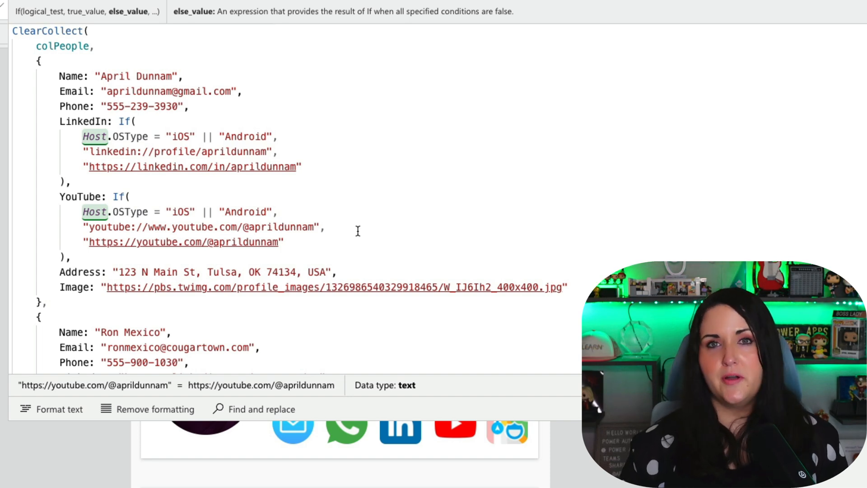
click(326, 226)
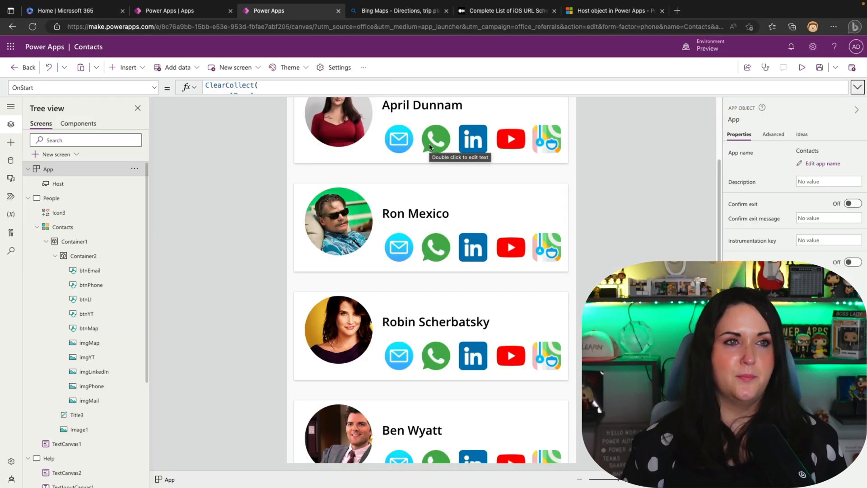
Inspect the email button's OnSelect formula Launch("mailto:"&ThisItem.Email)
click(436, 138)
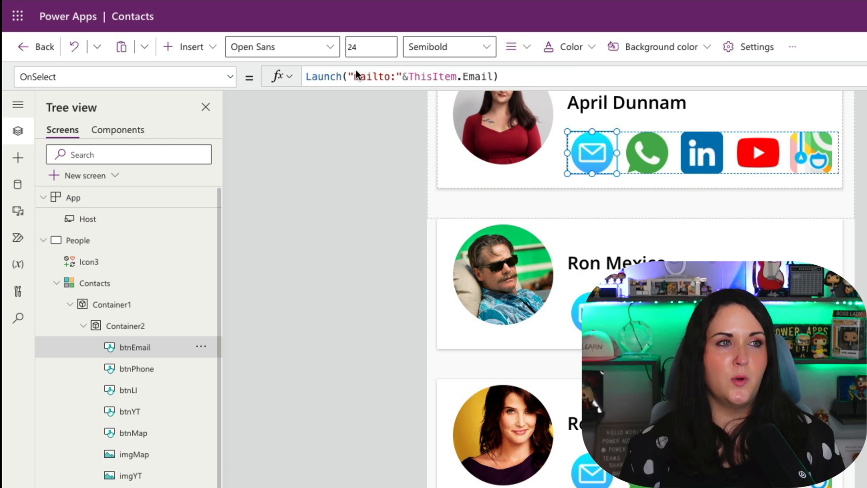
mouse_move(525, 85)
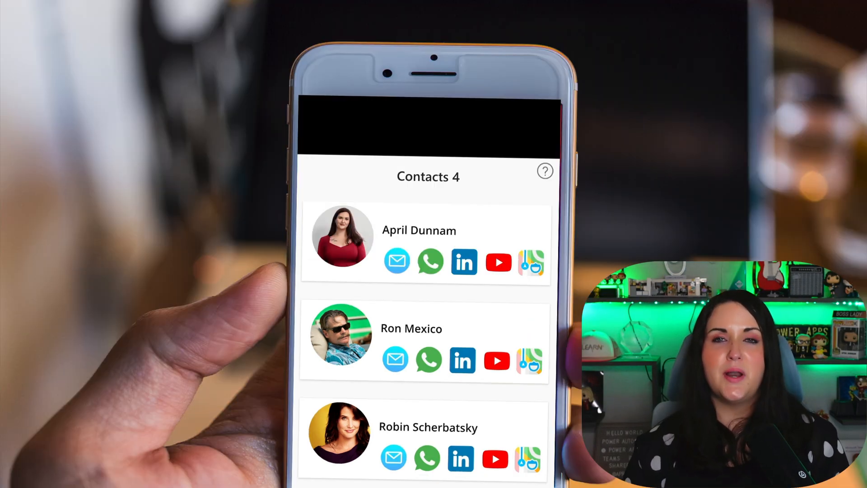
On the phone, open April Dunnam's LinkedIn profile, then her YouTube channel, in native apps
click(395, 360)
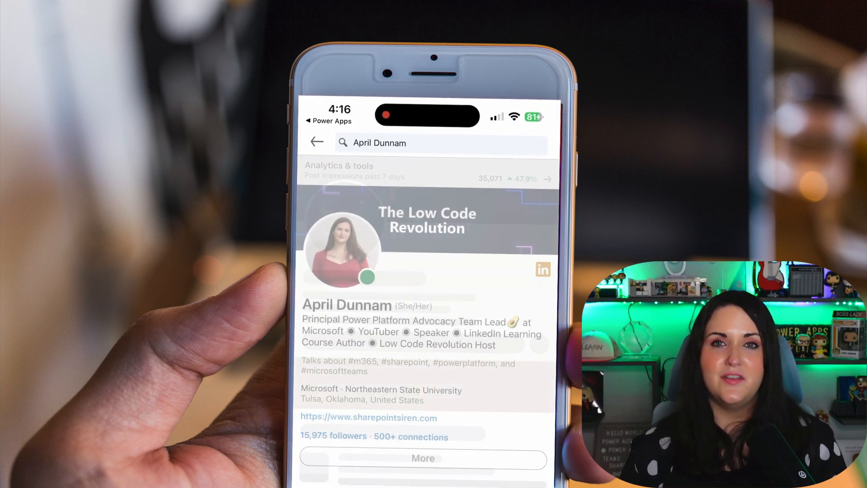
scroll(up, 3)
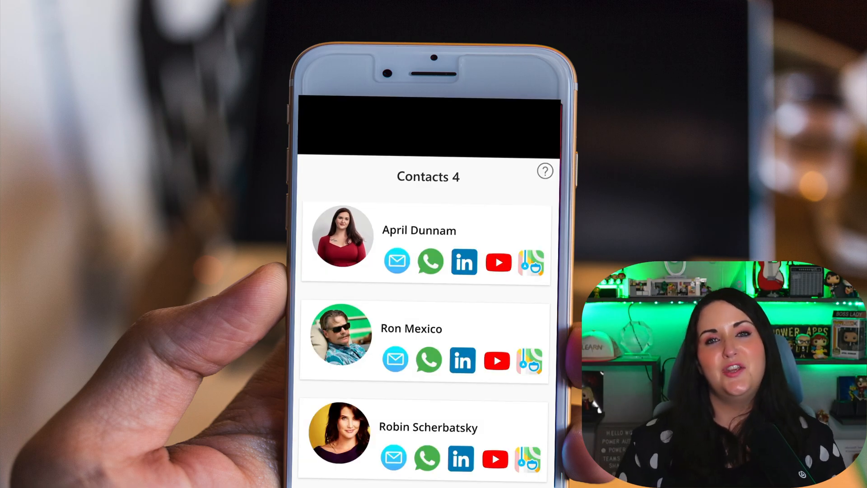
click(498, 262)
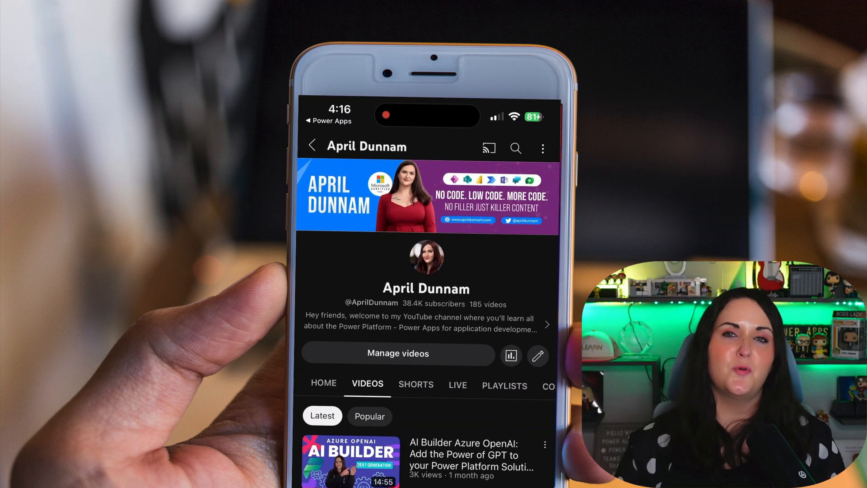